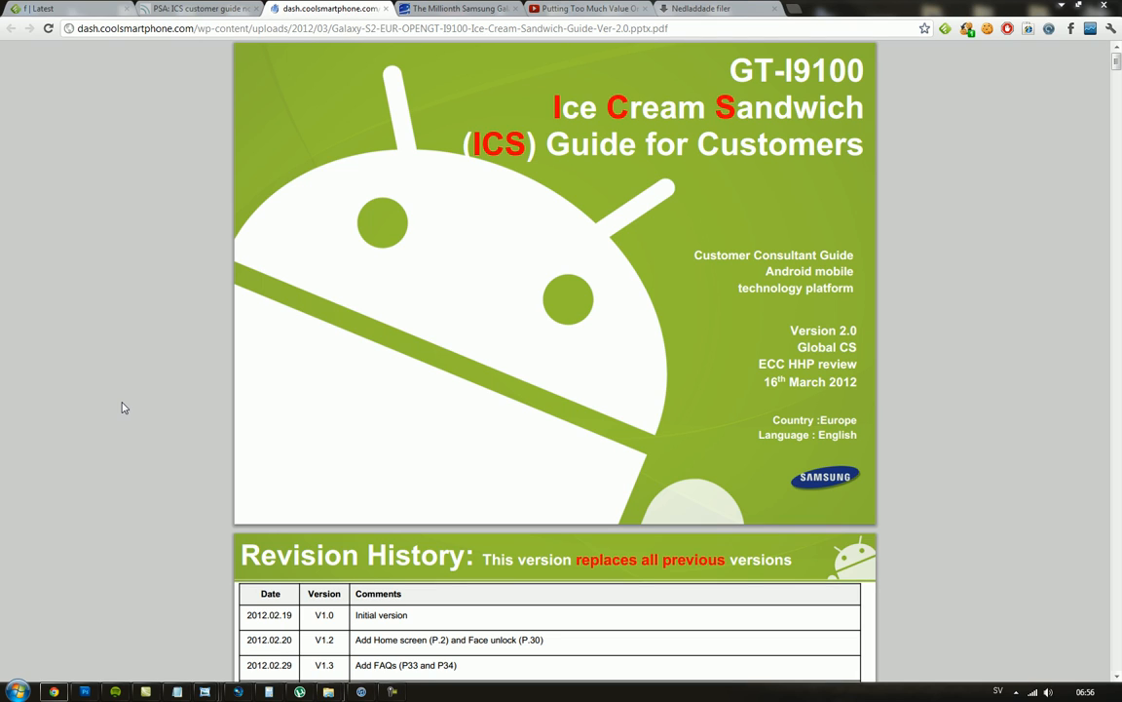
mouse_move(82, 409)
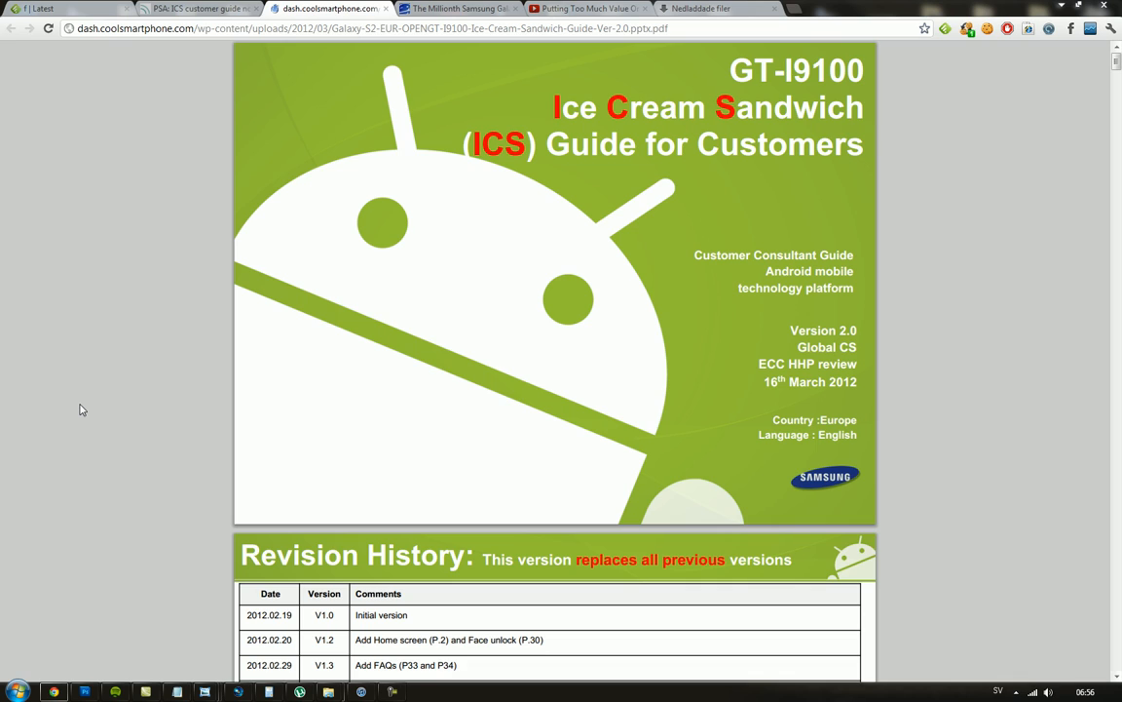
mouse_move(4, 380)
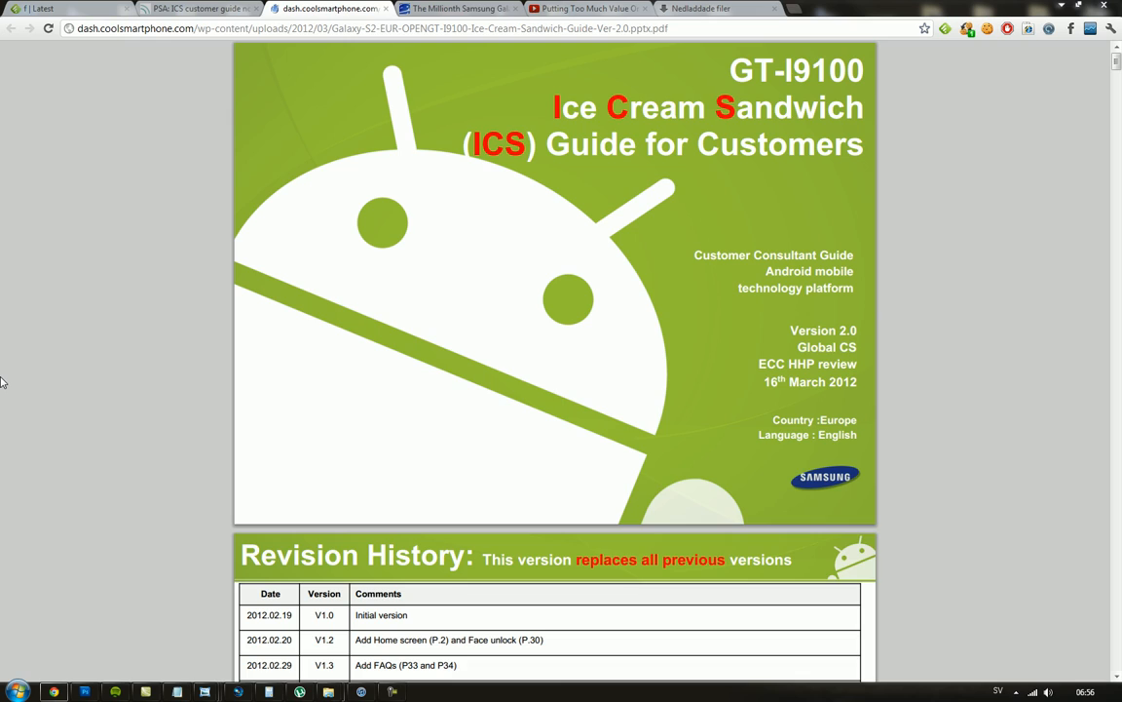
scroll("down", 3)
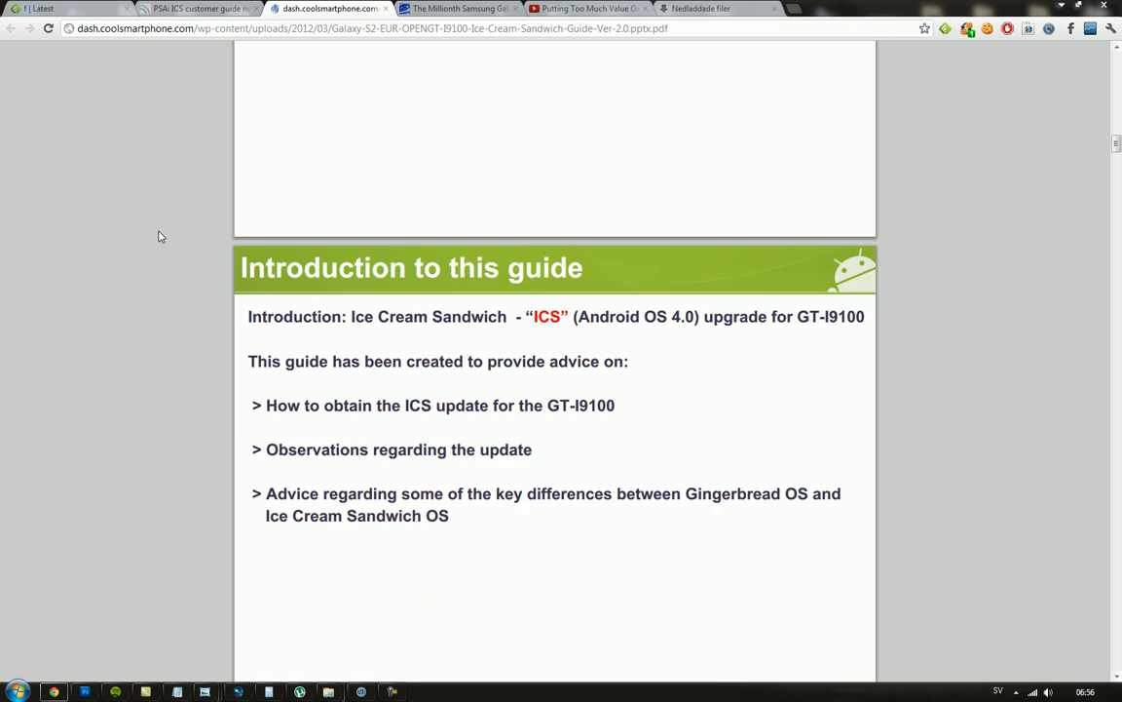
scroll("down", 3)
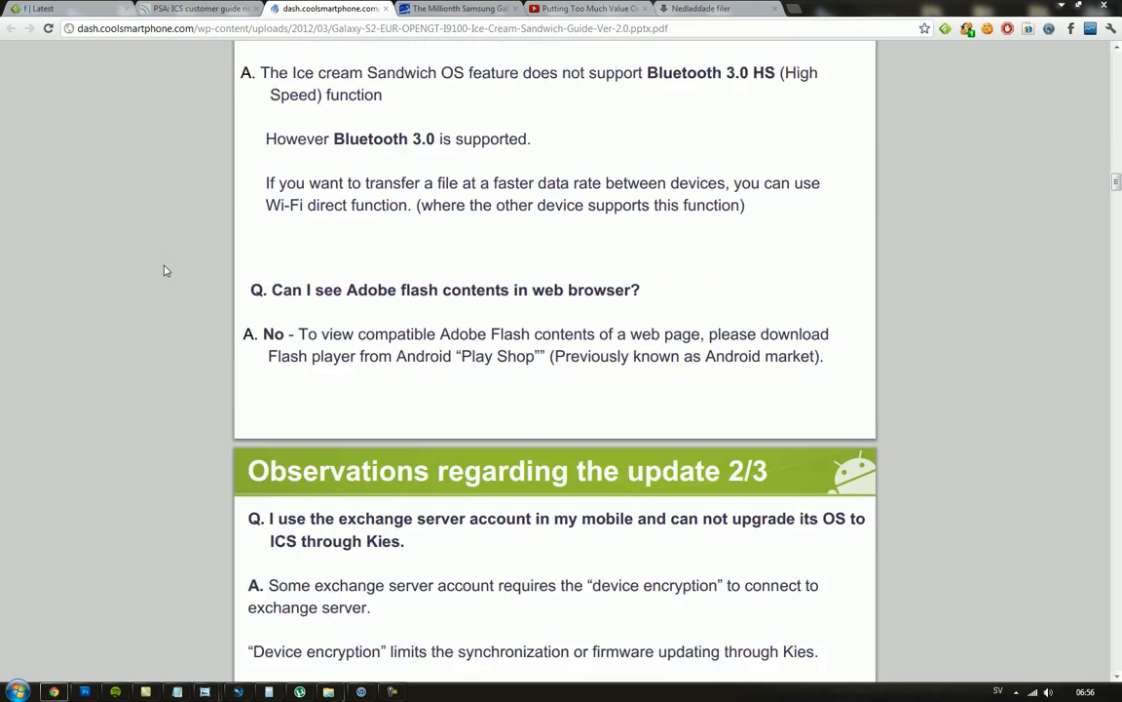
scroll("down", 3)
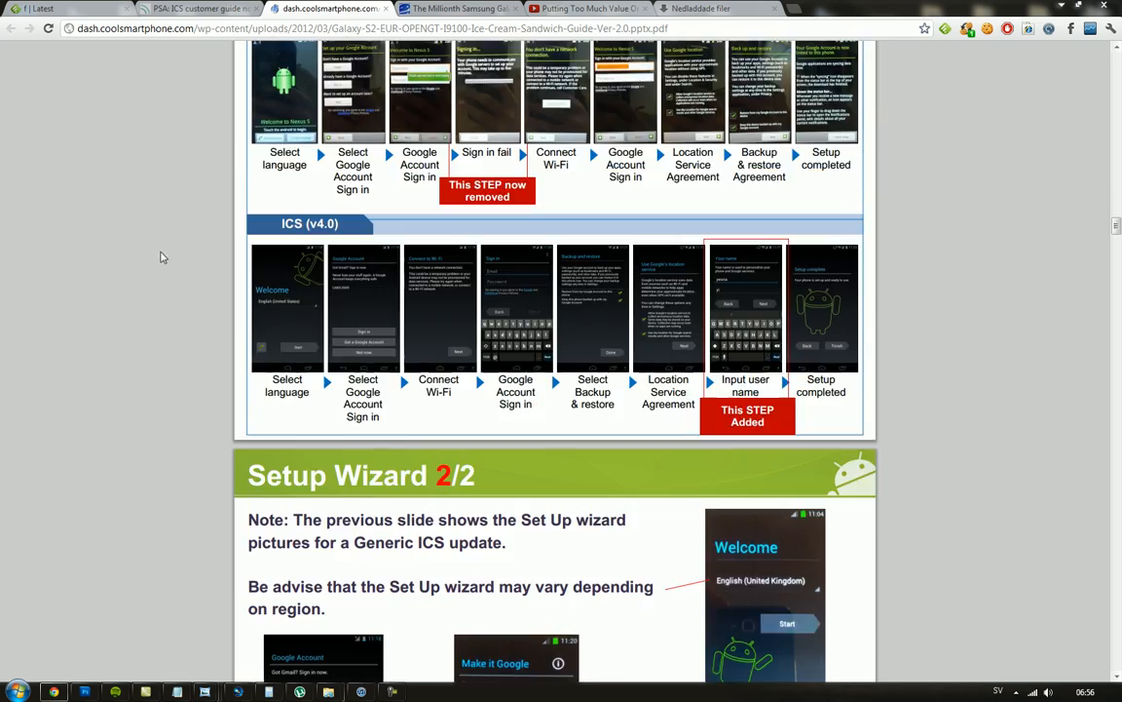
scroll("down", 3)
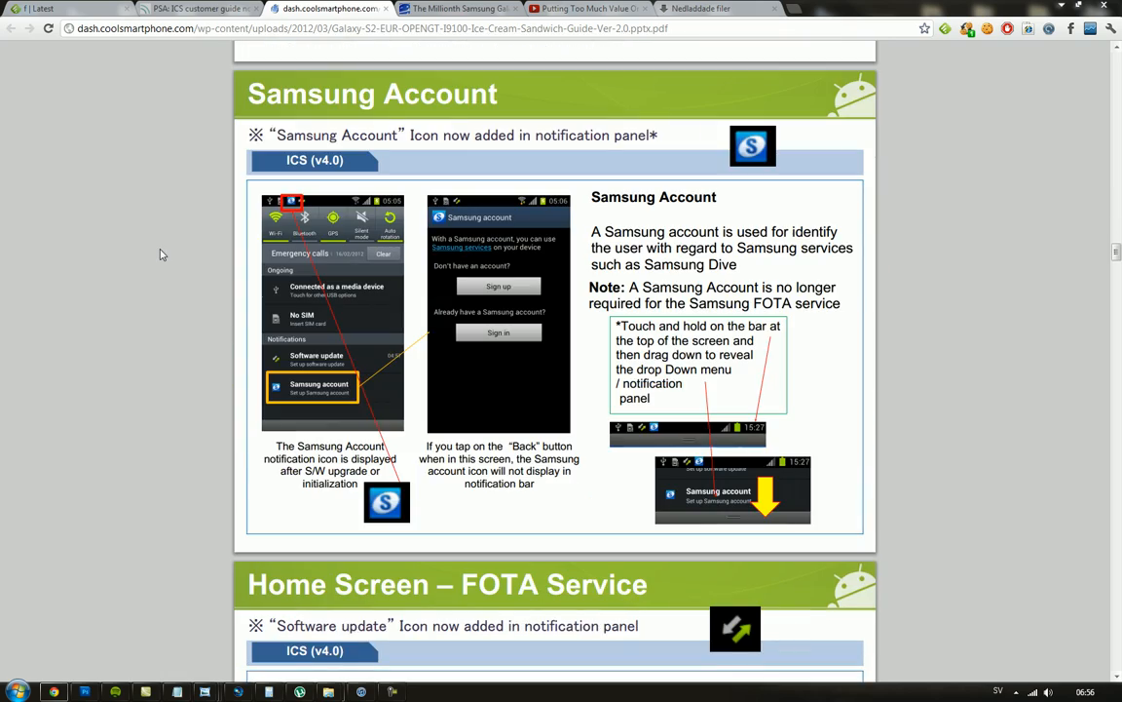
scroll("down", 3)
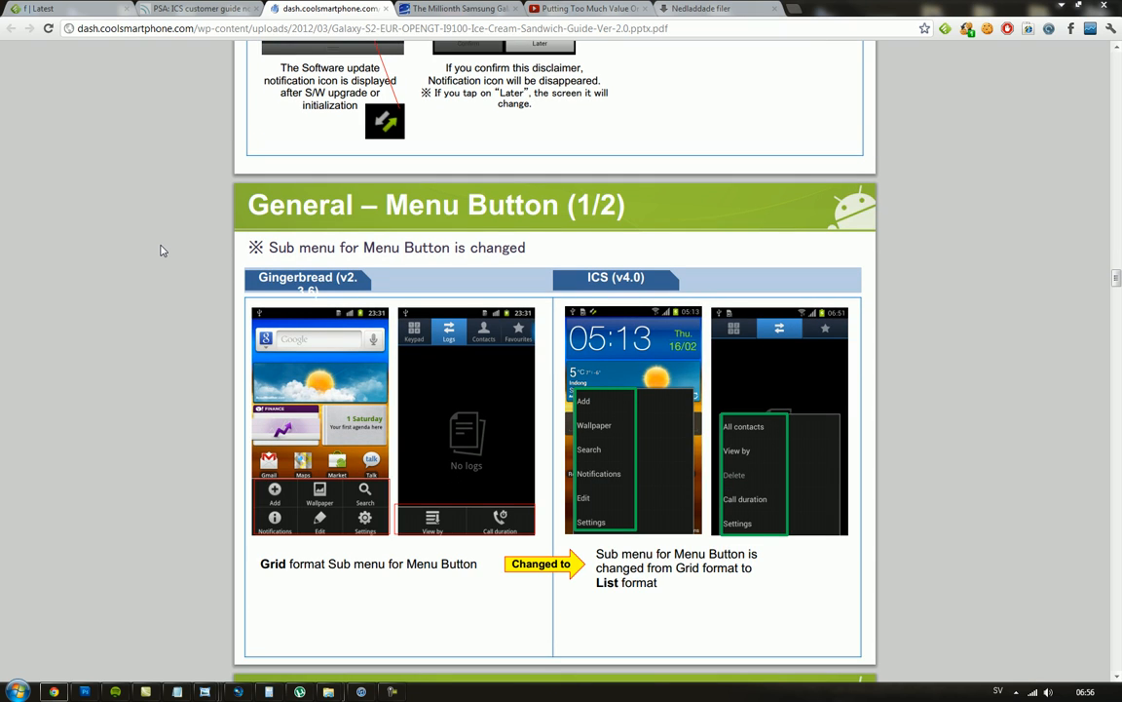
scroll("down", 3)
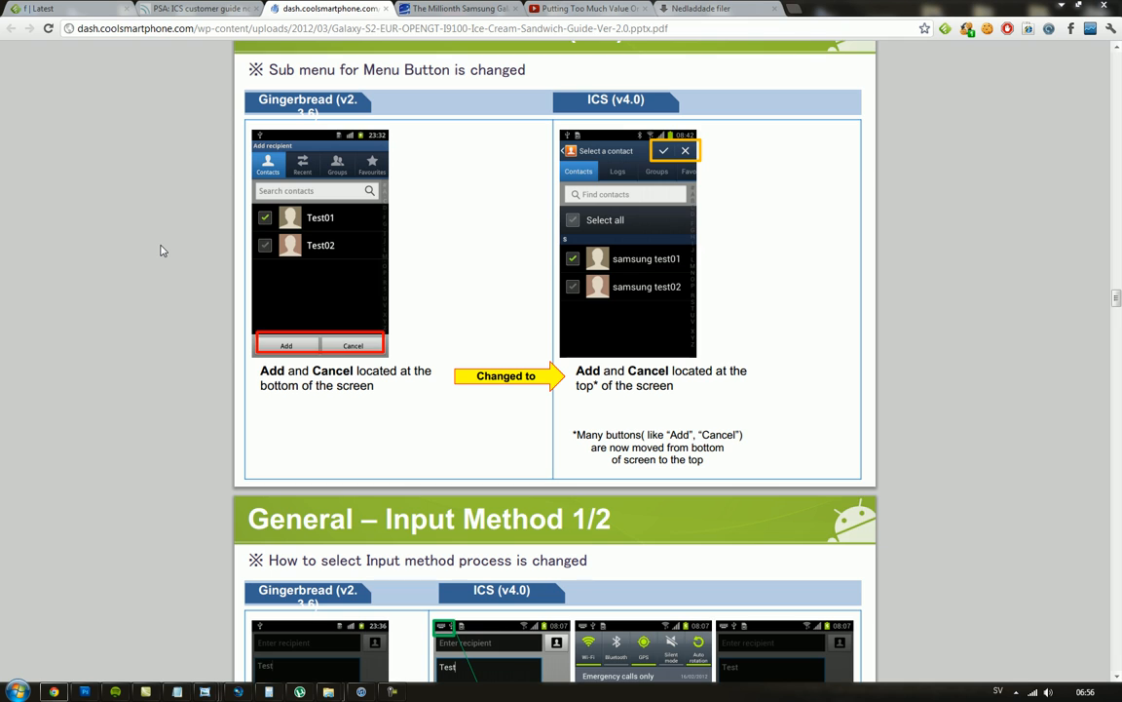
scroll("down", 3)
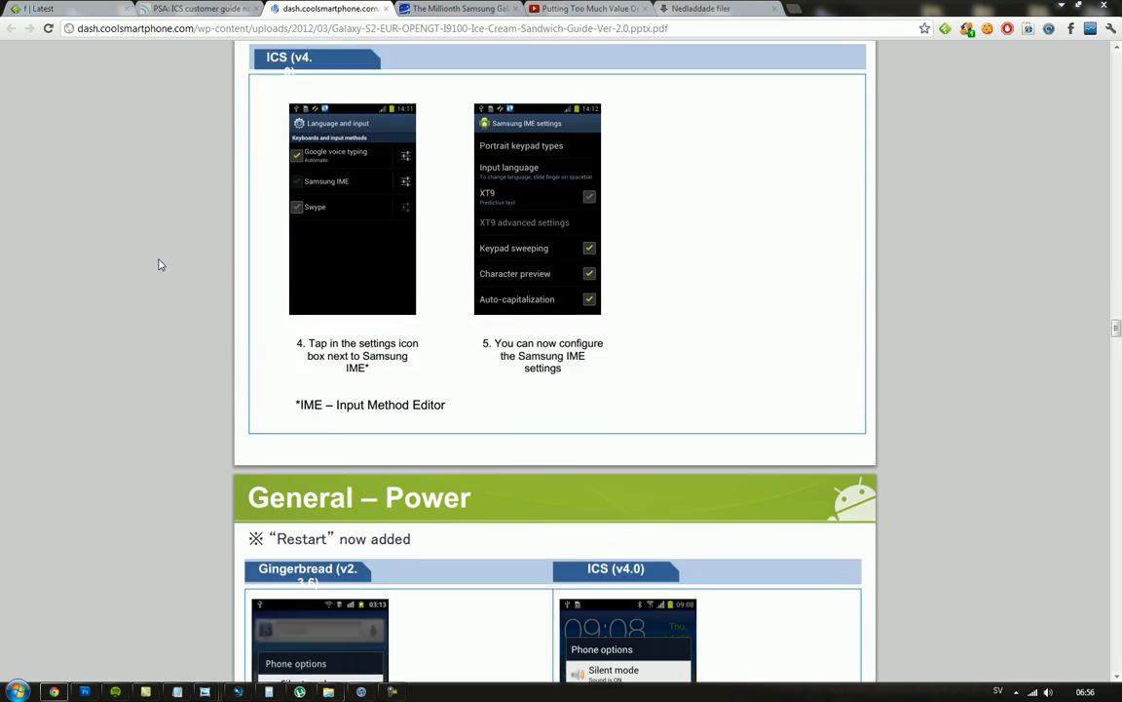
scroll("down", 3)
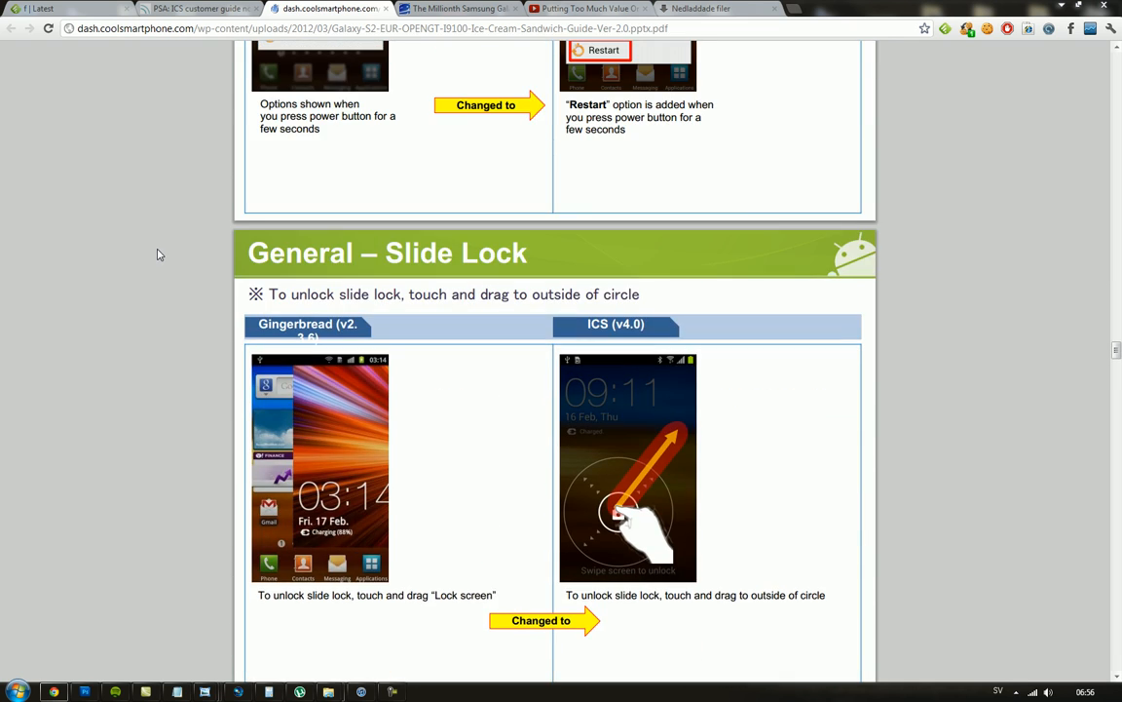
scroll("down", 3)
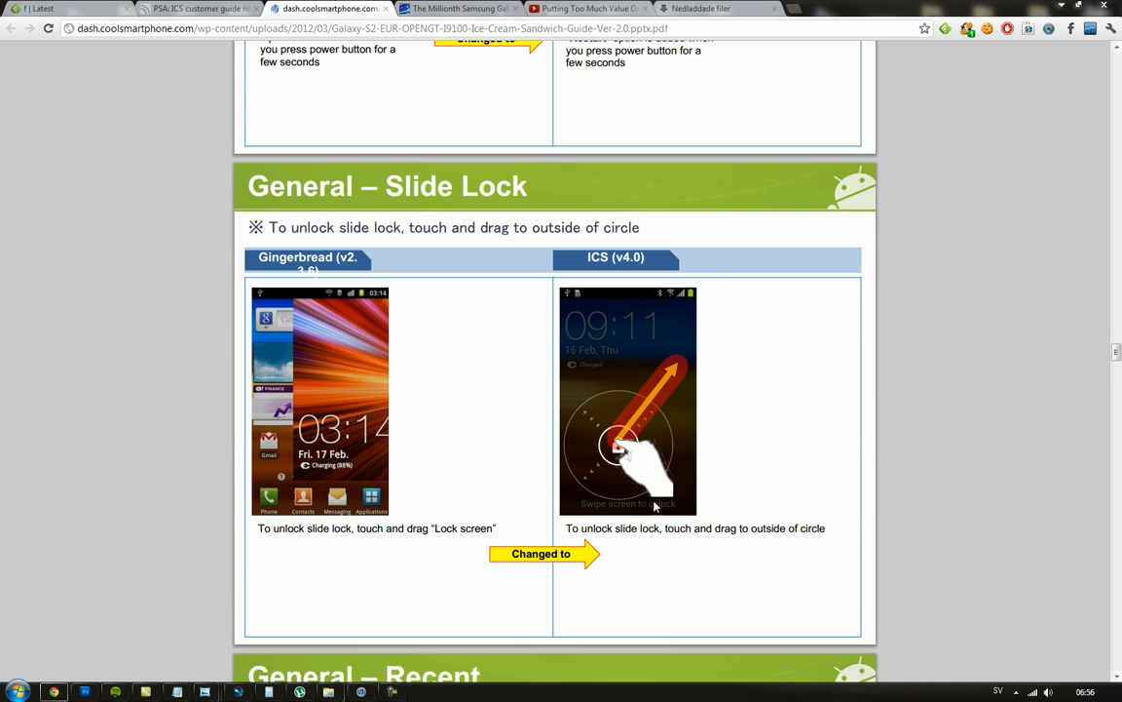
scroll("down", 3)
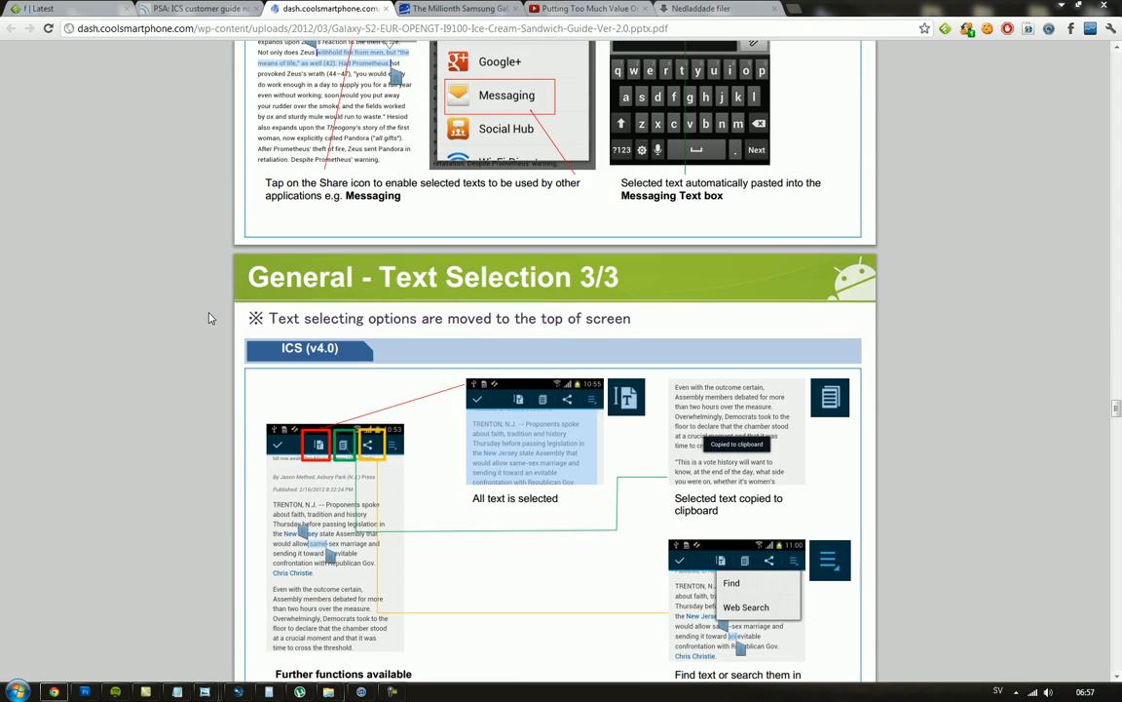
scroll("down", 3)
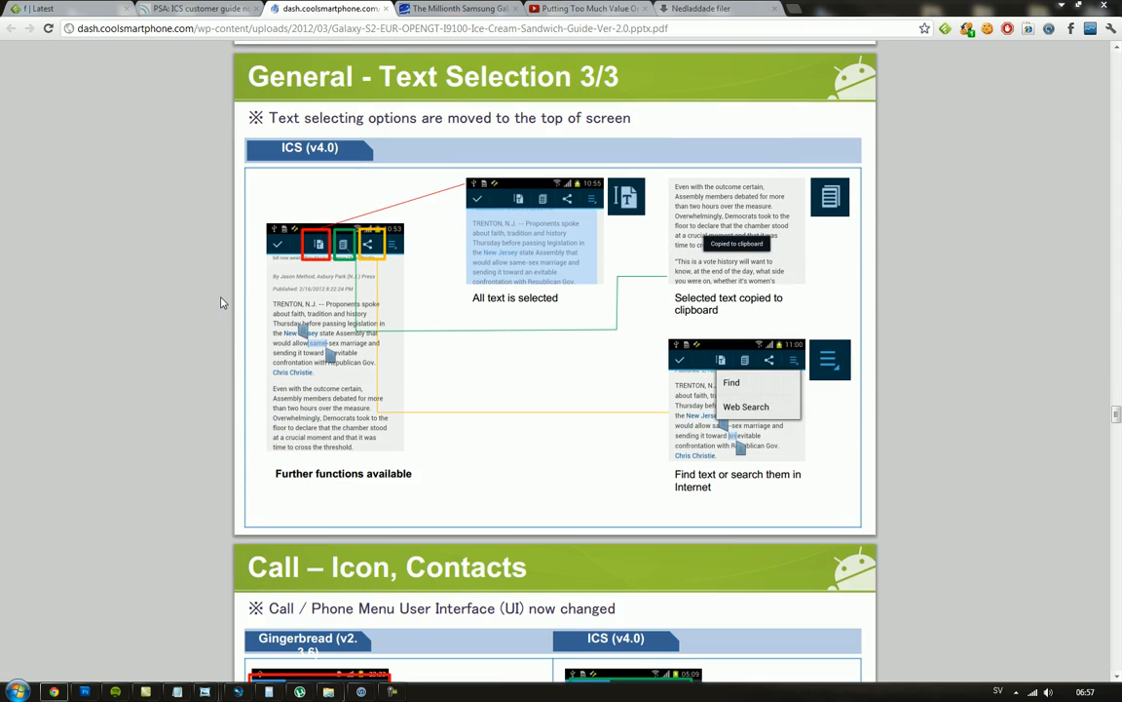
scroll("down", 3)
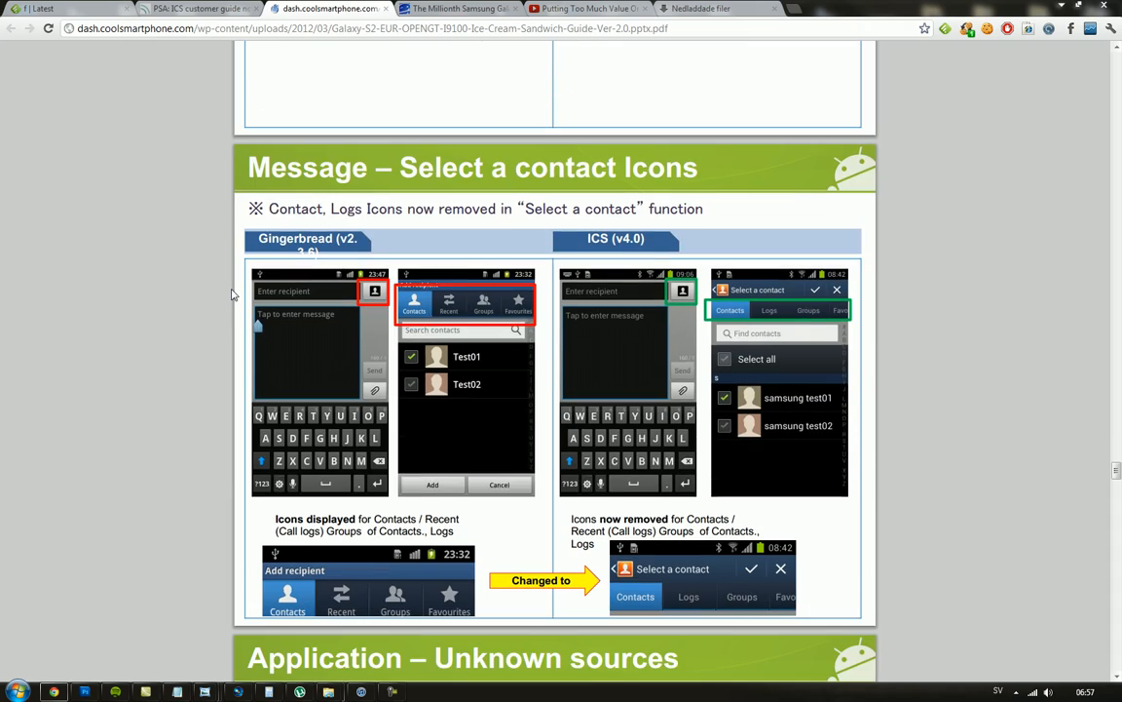
scroll("down", 3)
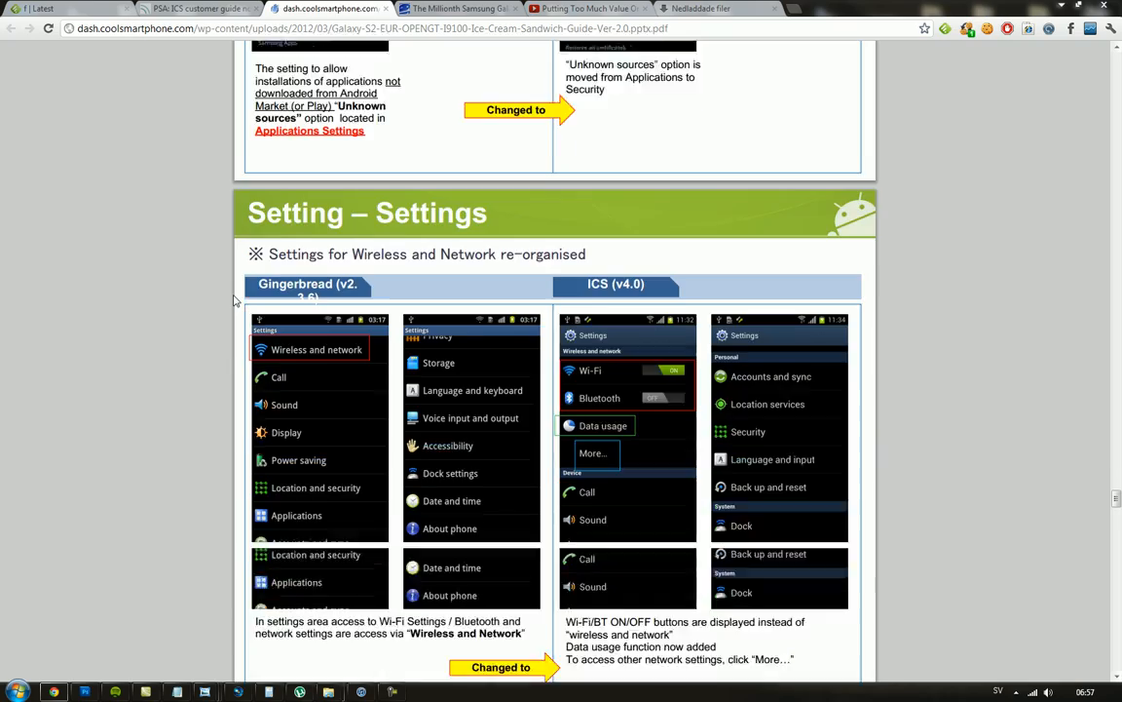
scroll("down", 3)
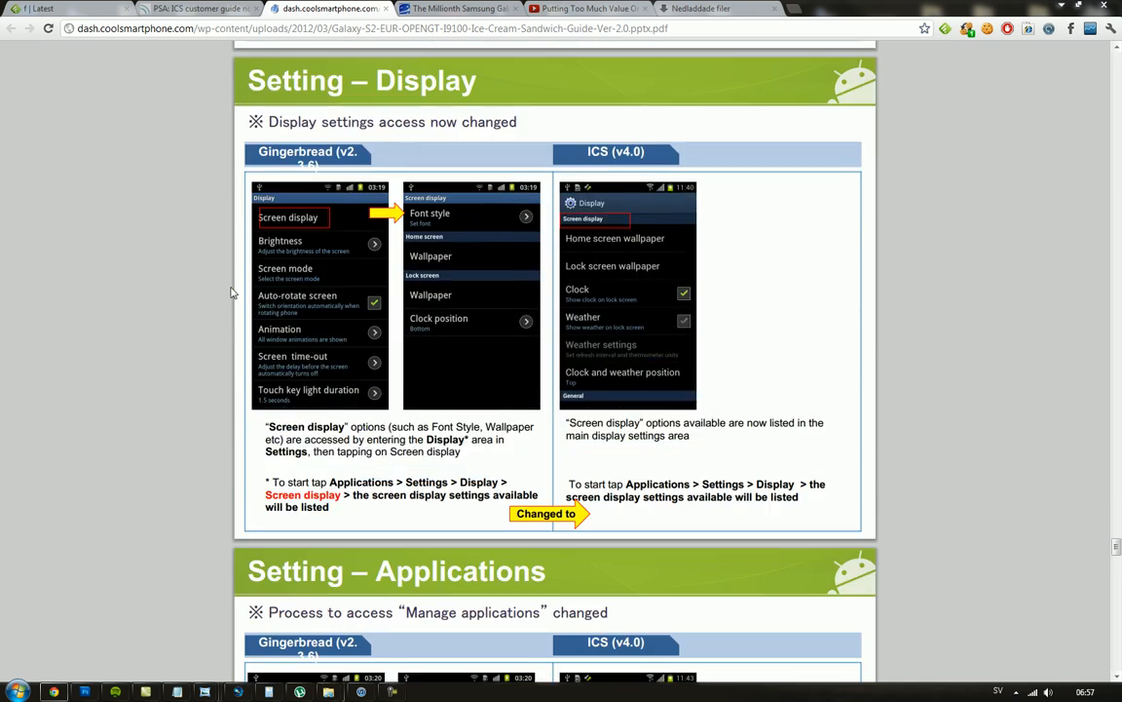
scroll("down", 3)
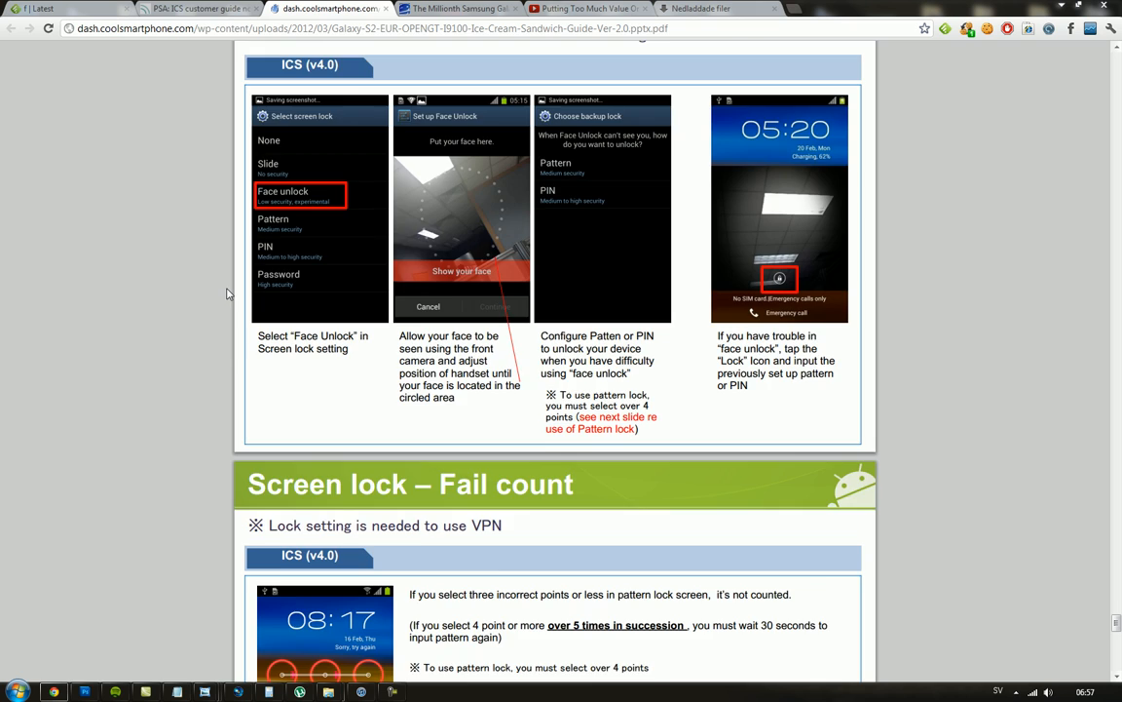
scroll("down", 3)
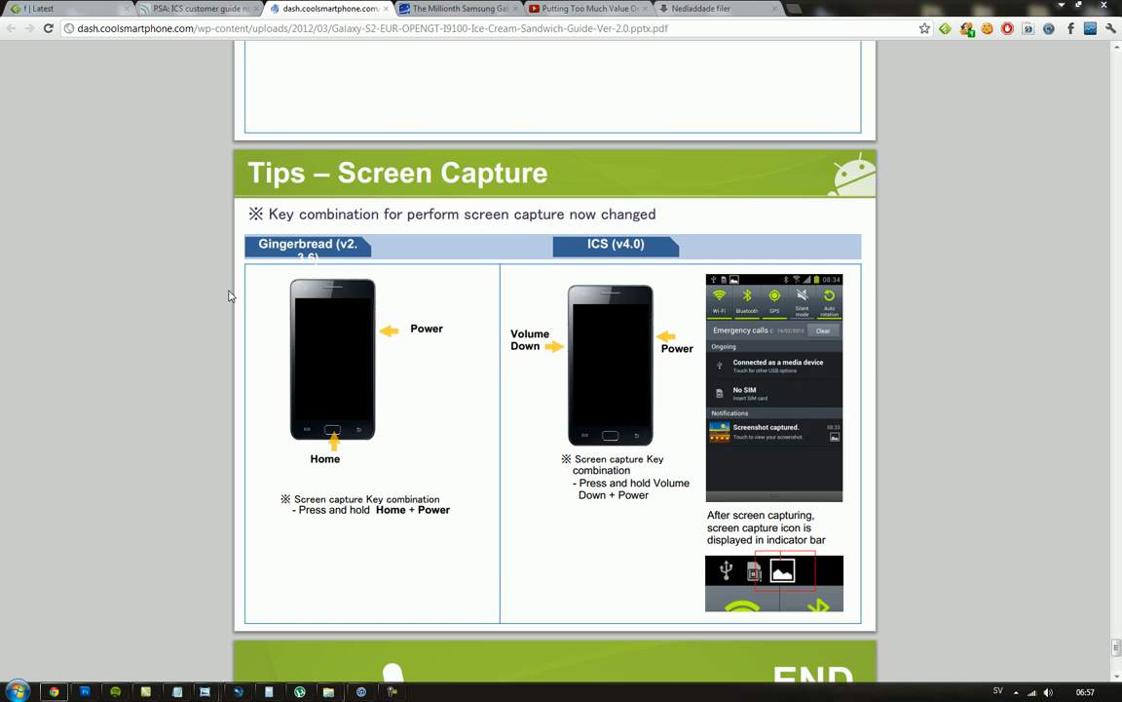
scroll("down", 3)
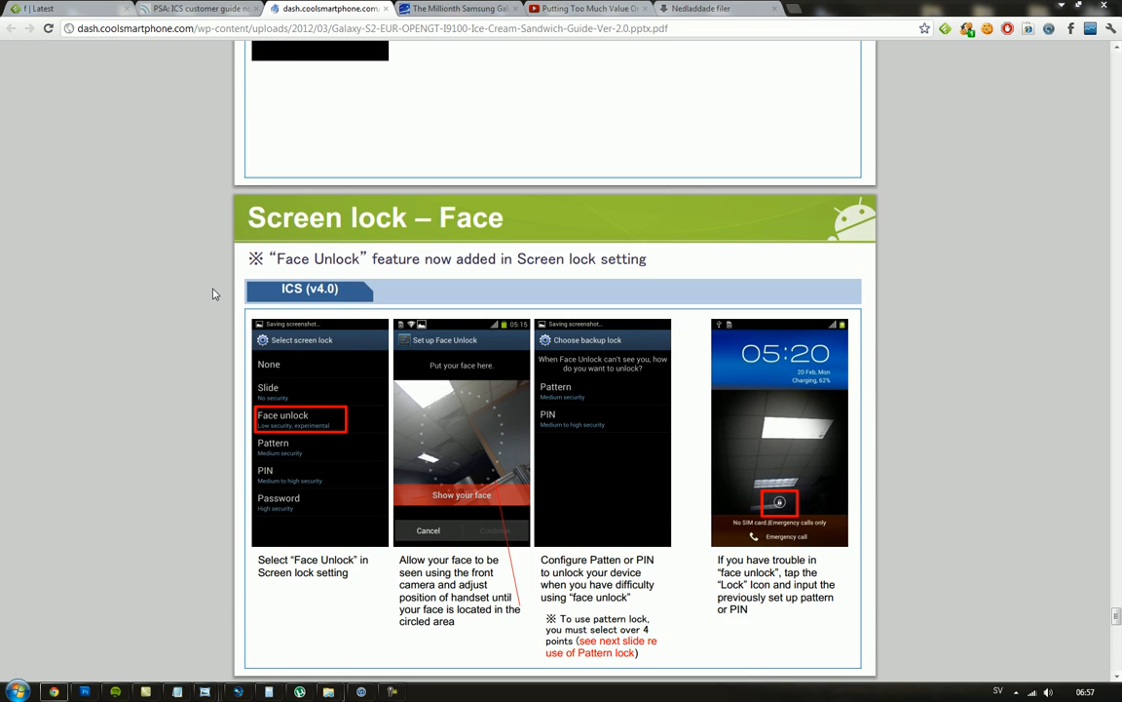
scroll("up", 3)
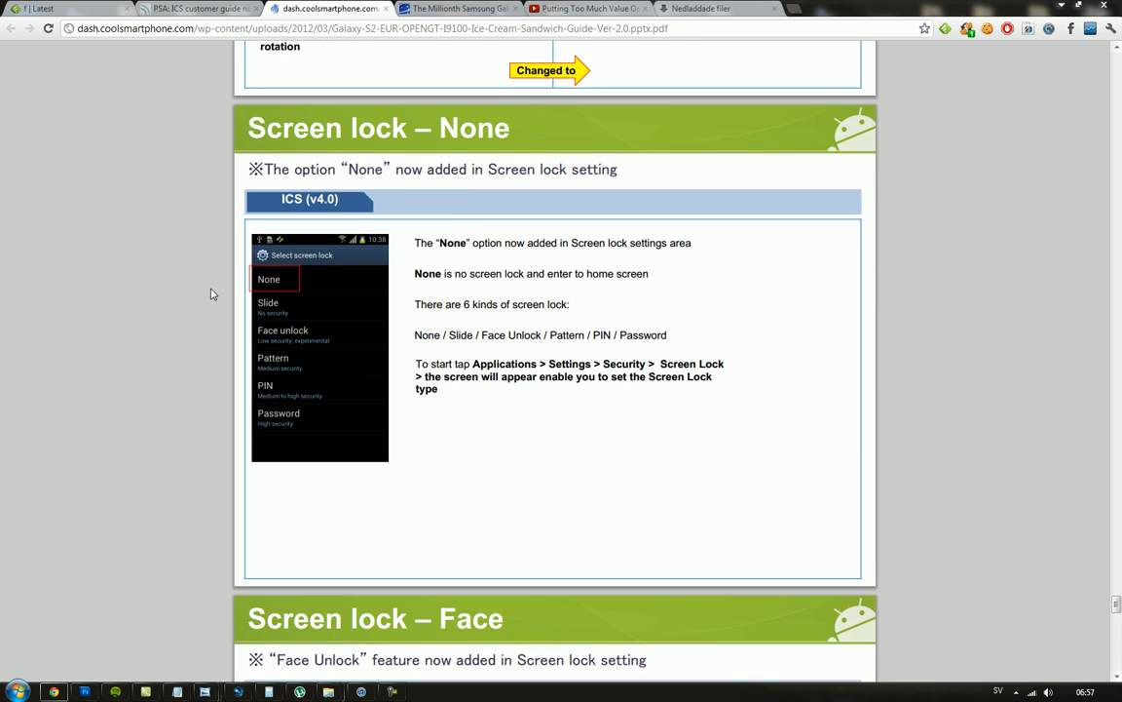